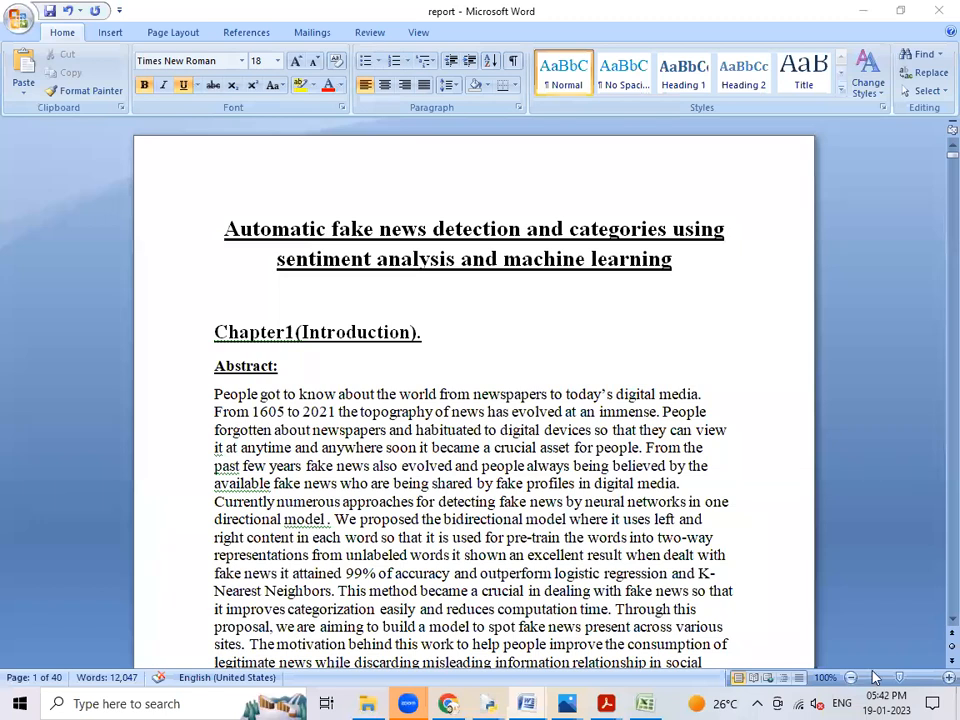
{"action": "mouse_move", "coordinate": [912, 616]}
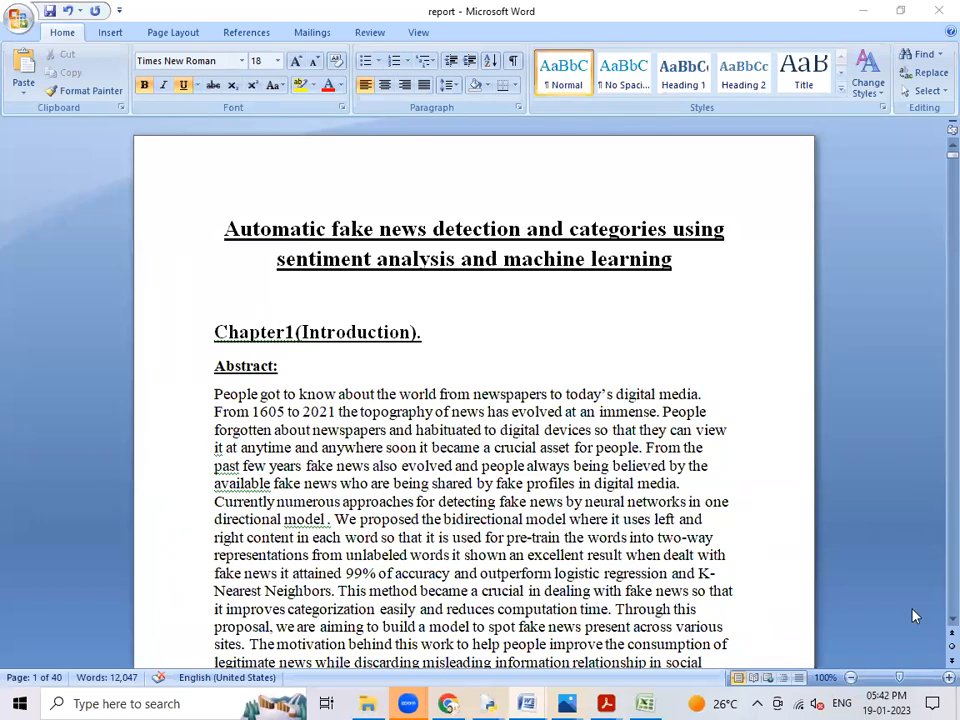
{"action": "mouse_move", "coordinate": [832, 544]}
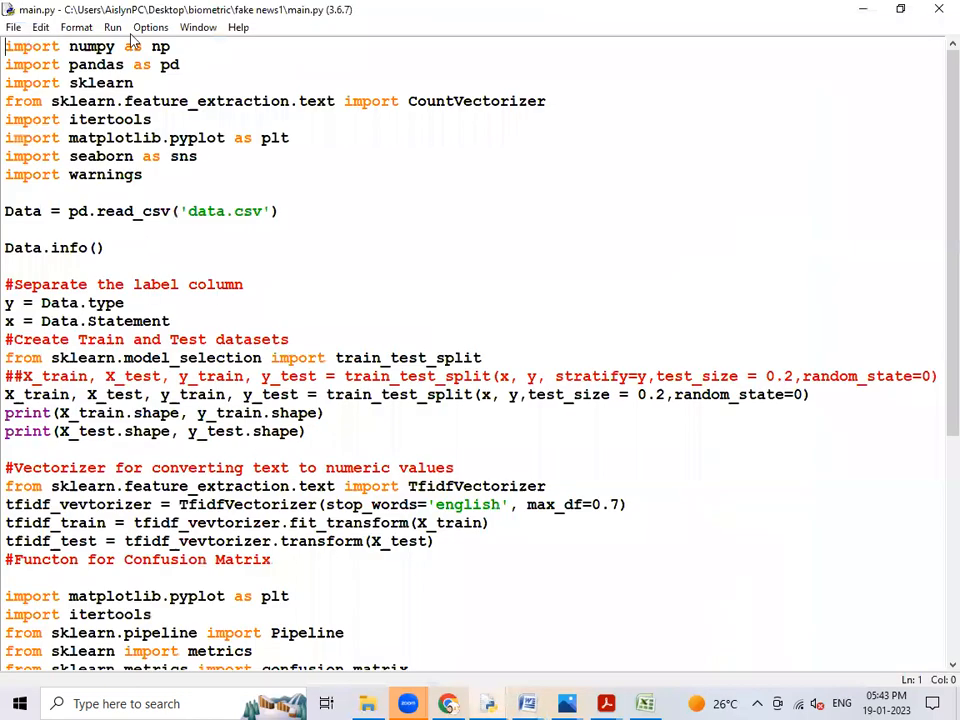
Run gui.py so the Fake News Detection System window opens above the shell.
{"action": "left_click", "coordinate": [112, 28]}
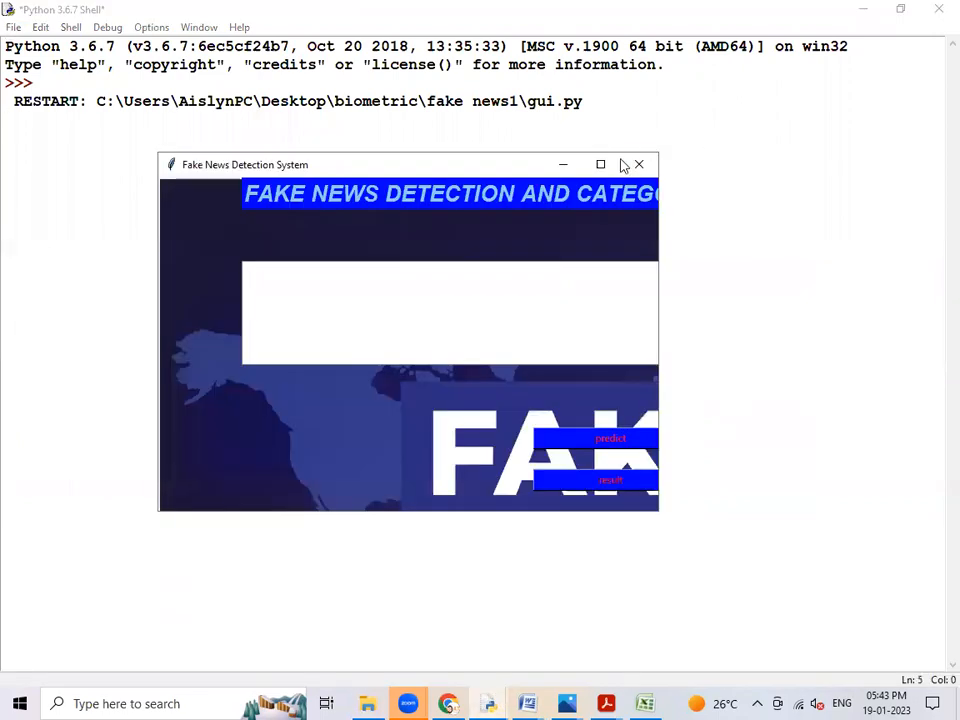
Bring up the train.csv spreadsheet of news statements with TRUE/FALSE labels.
{"action": "left_click", "coordinate": [600, 164]}
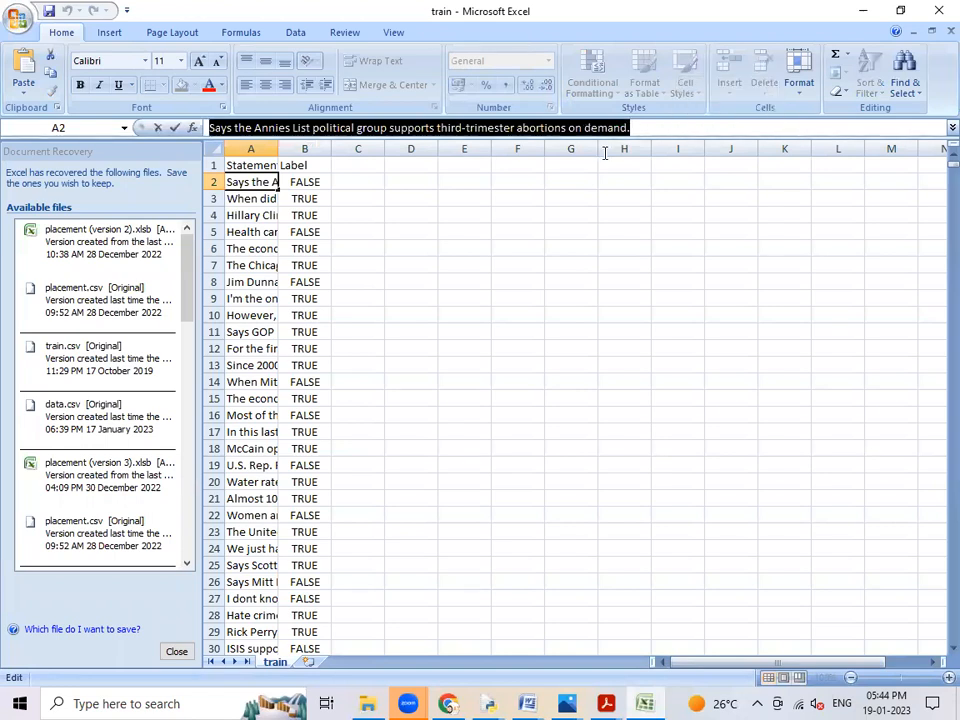
Classify the pasted Annies List third-trimester abortion statement as political and True.
{"action": "right_click", "coordinate": [624, 150]}
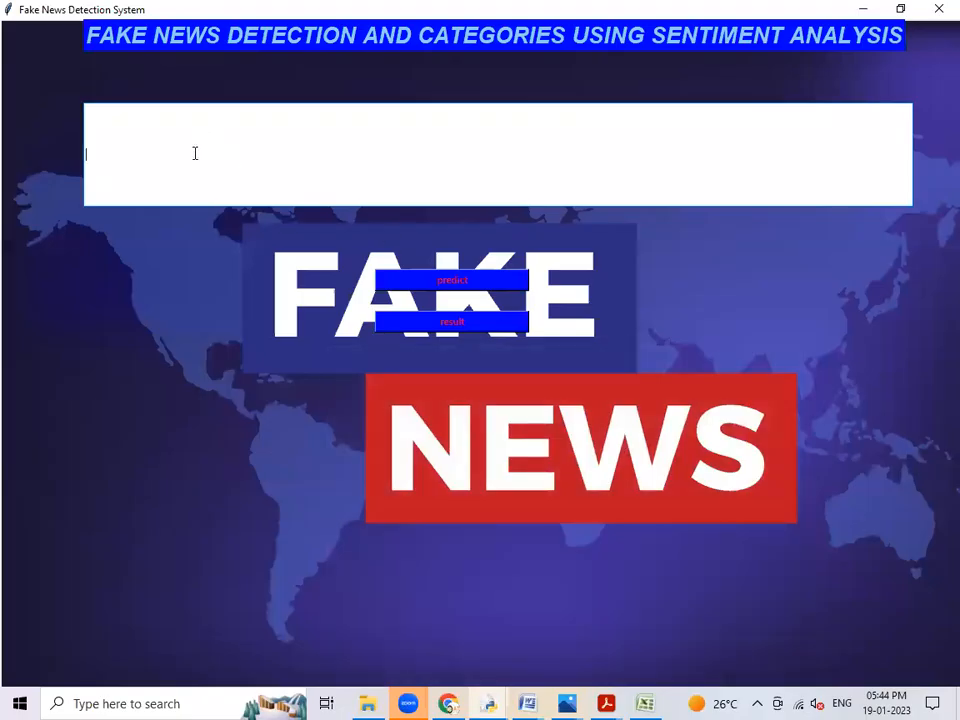
{"action": "mouse_move", "coordinate": [204, 156]}
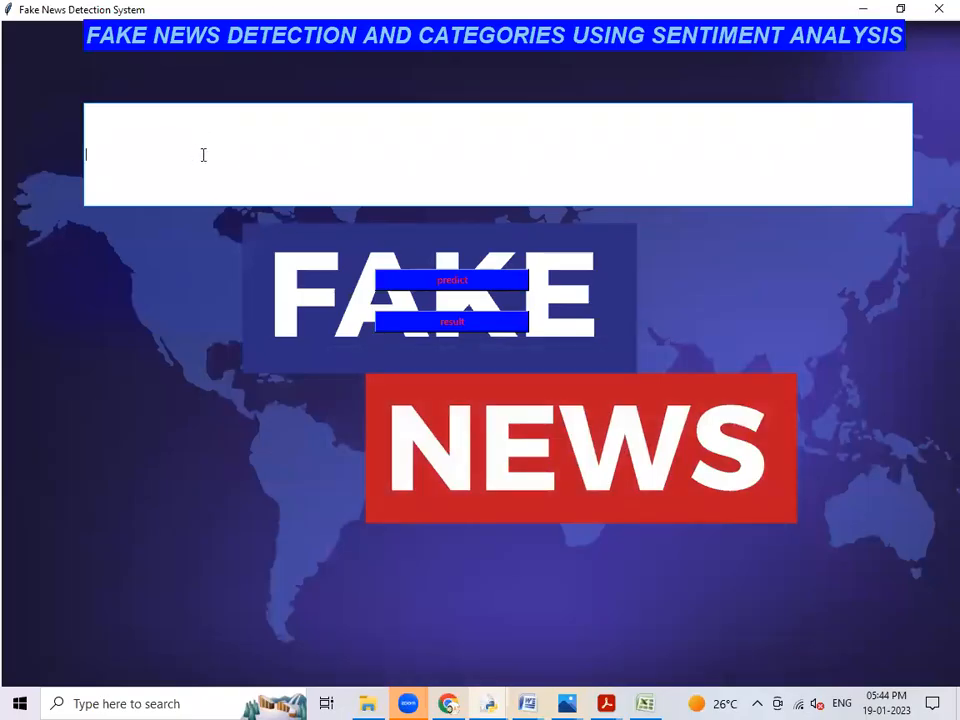
{"action": "type", "text": "Says the Annies List political group supports third-trimester abortions on demand."}
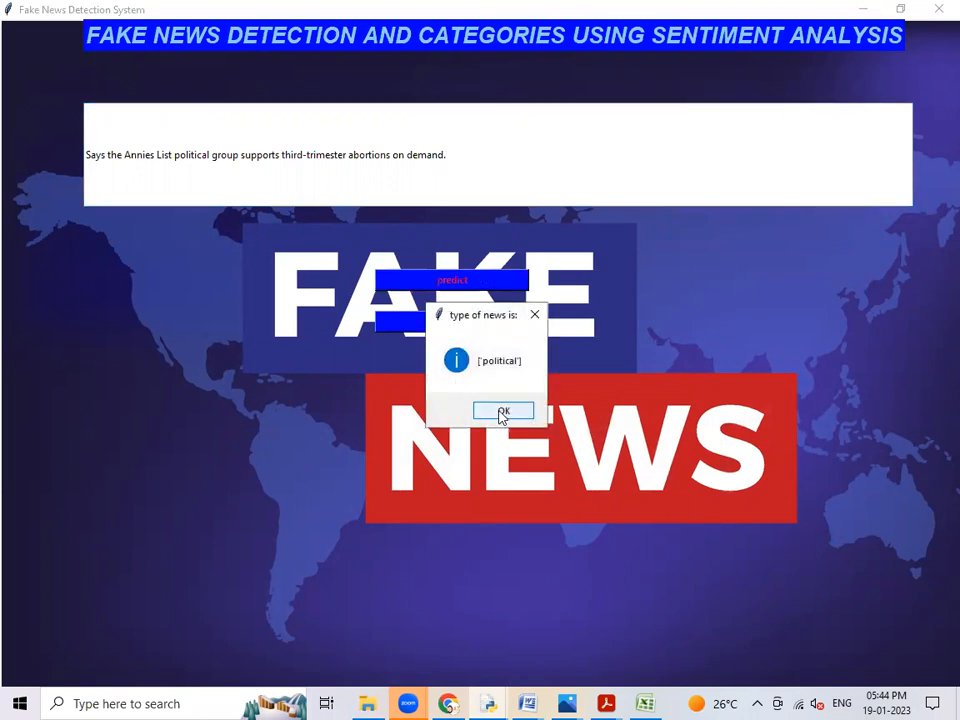
{"action": "left_click", "coordinate": [504, 412]}
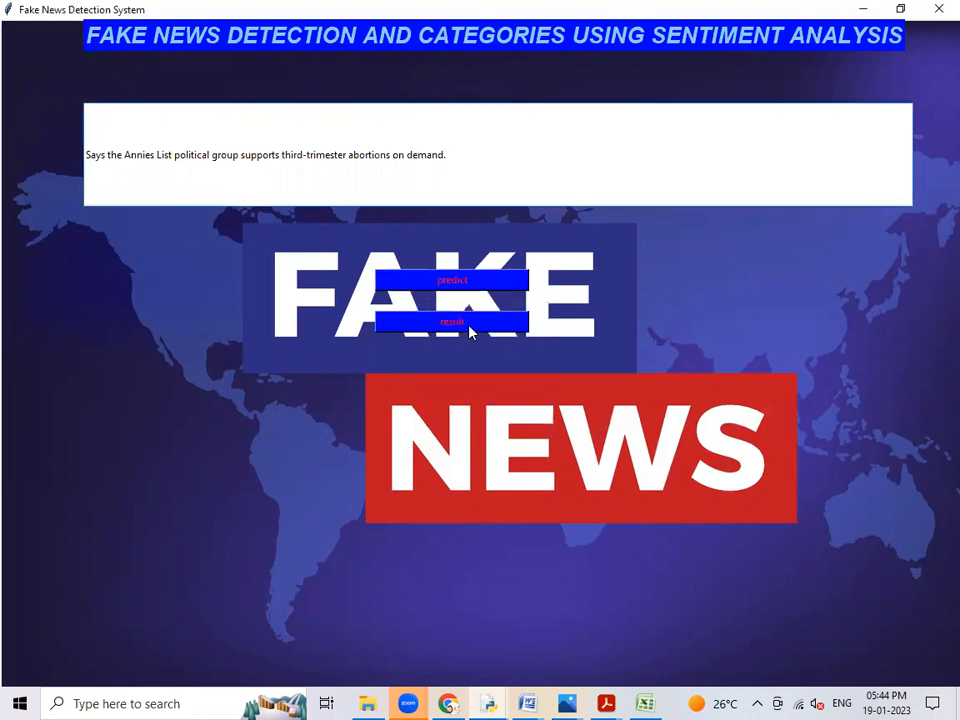
{"action": "left_click", "coordinate": [452, 280]}
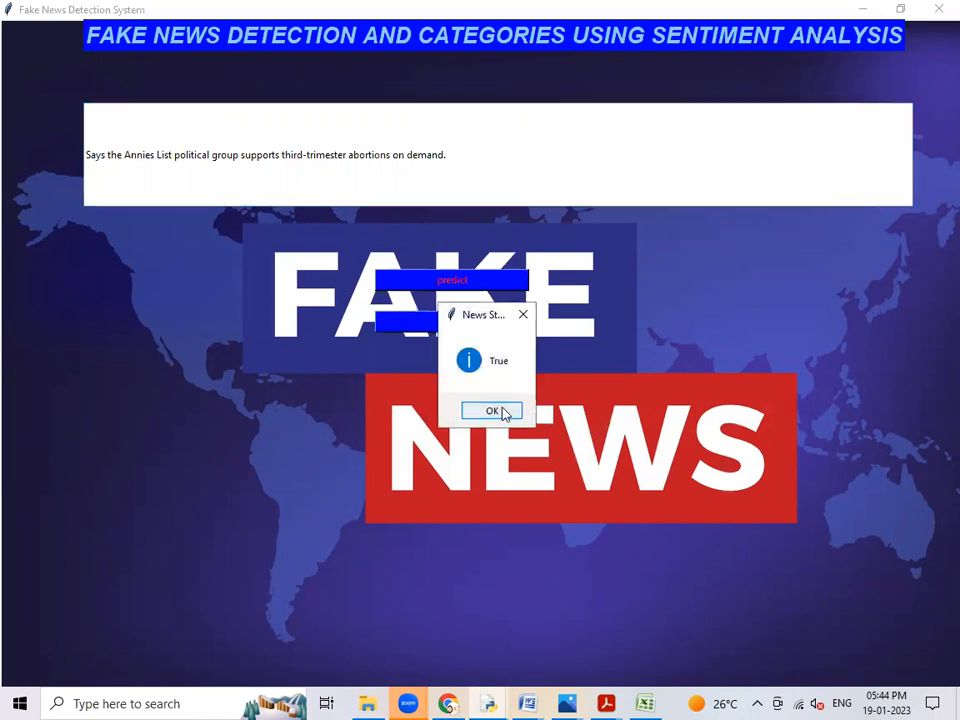
{"action": "left_click", "coordinate": [492, 412]}
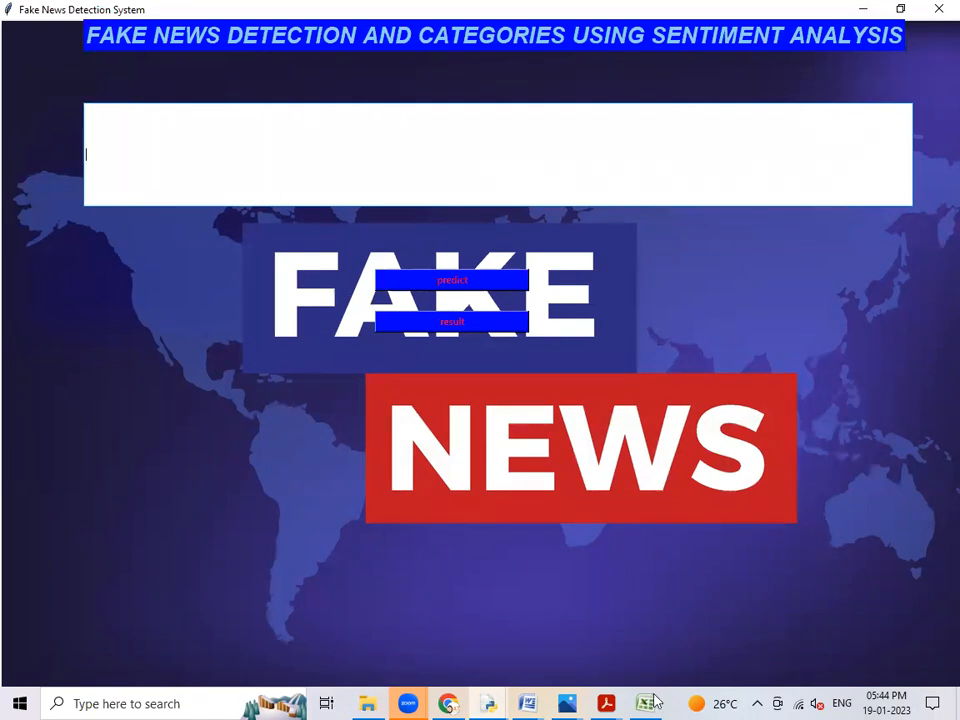
Classify the pasted decline-of-coal statement as political and FAKE.
{"action": "left_click", "coordinate": [644, 704]}
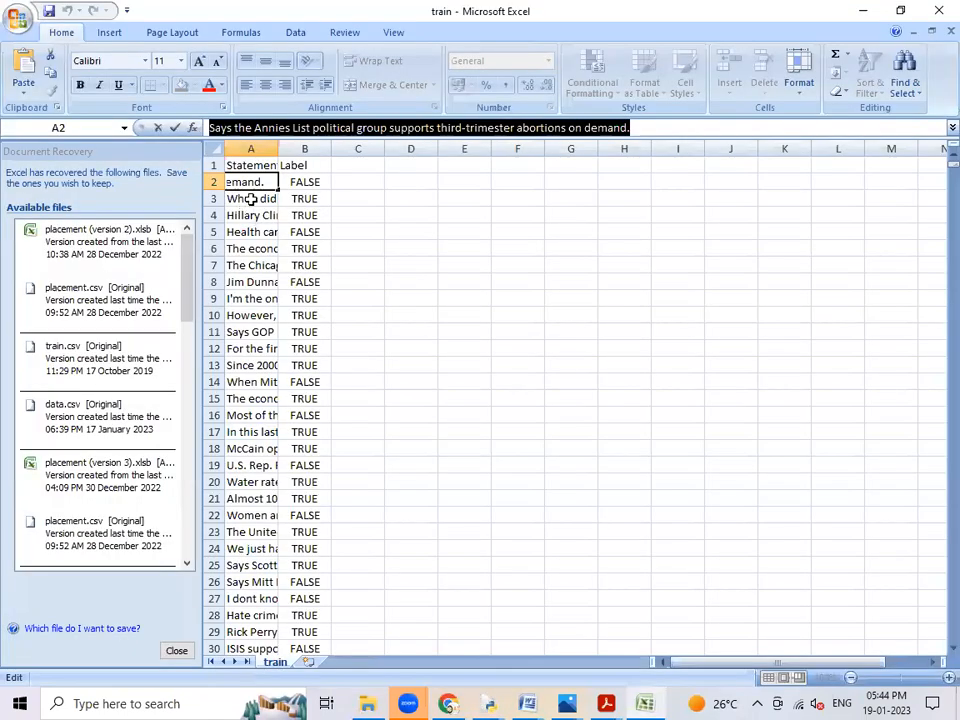
{"action": "left_click", "coordinate": [250, 198]}
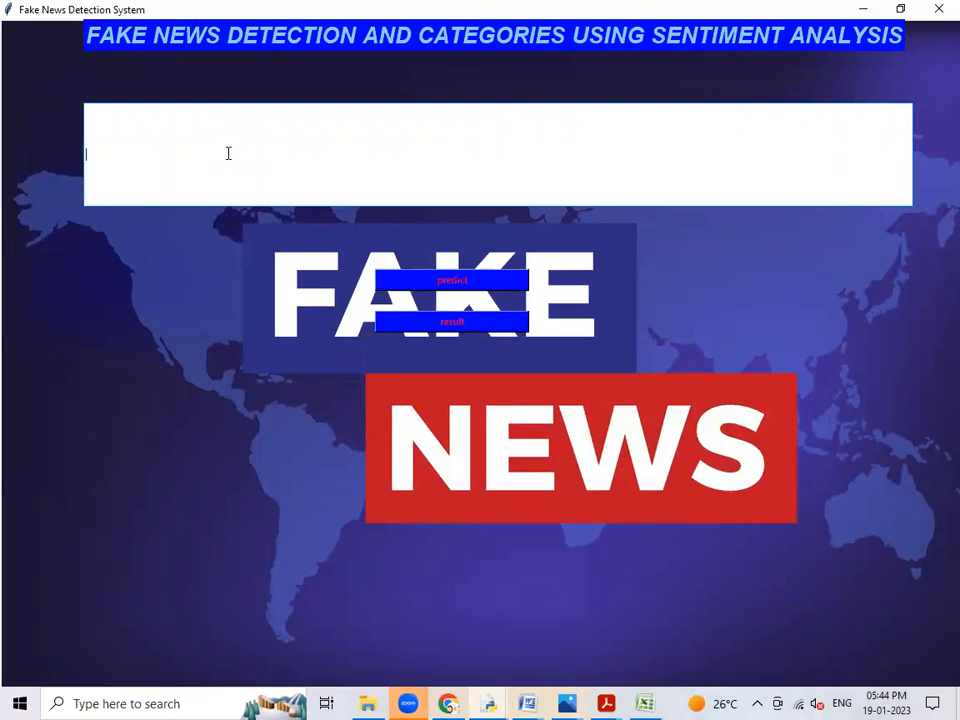
{"action": "type", "text": "When did the decline of coal start? It started when natural gas took off that started to begin in (President George W.) Bushs administration."}
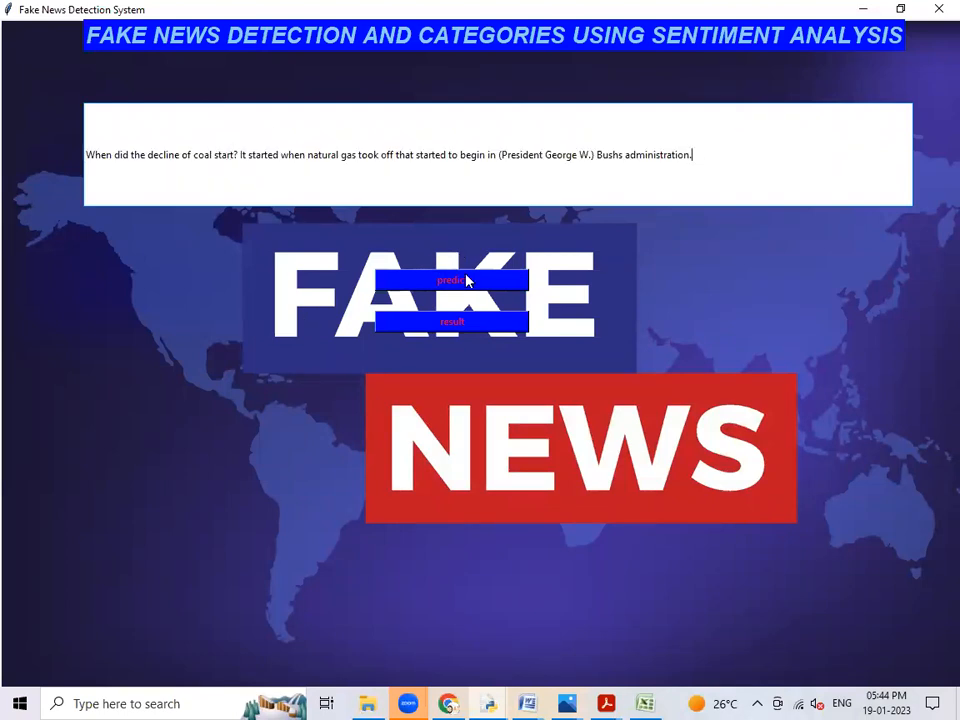
{"action": "left_click", "coordinate": [452, 280]}
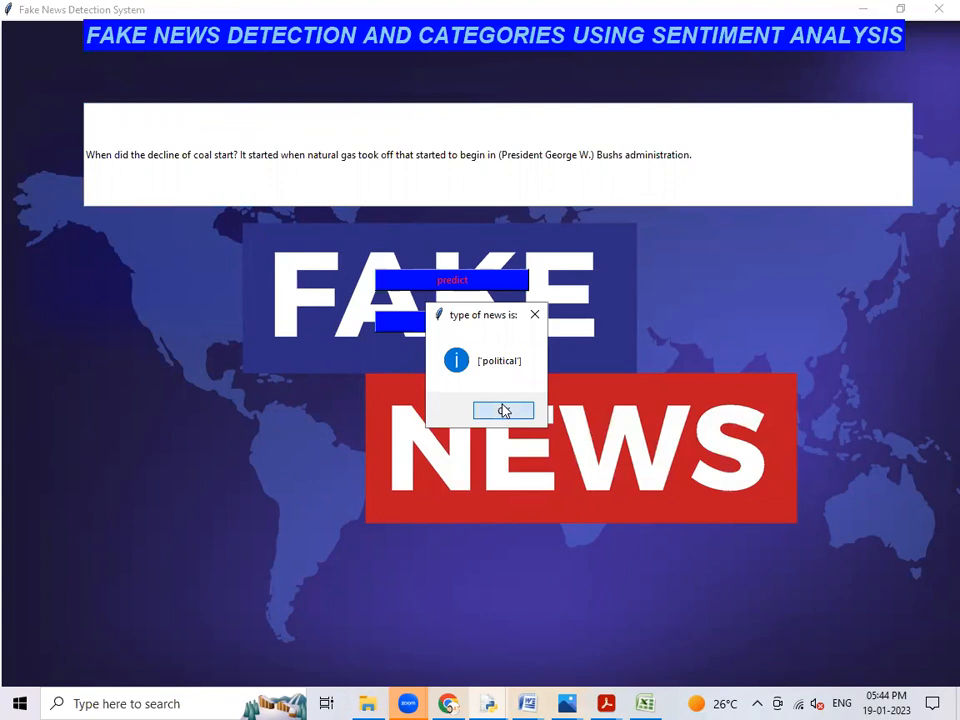
{"action": "left_click", "coordinate": [504, 410]}
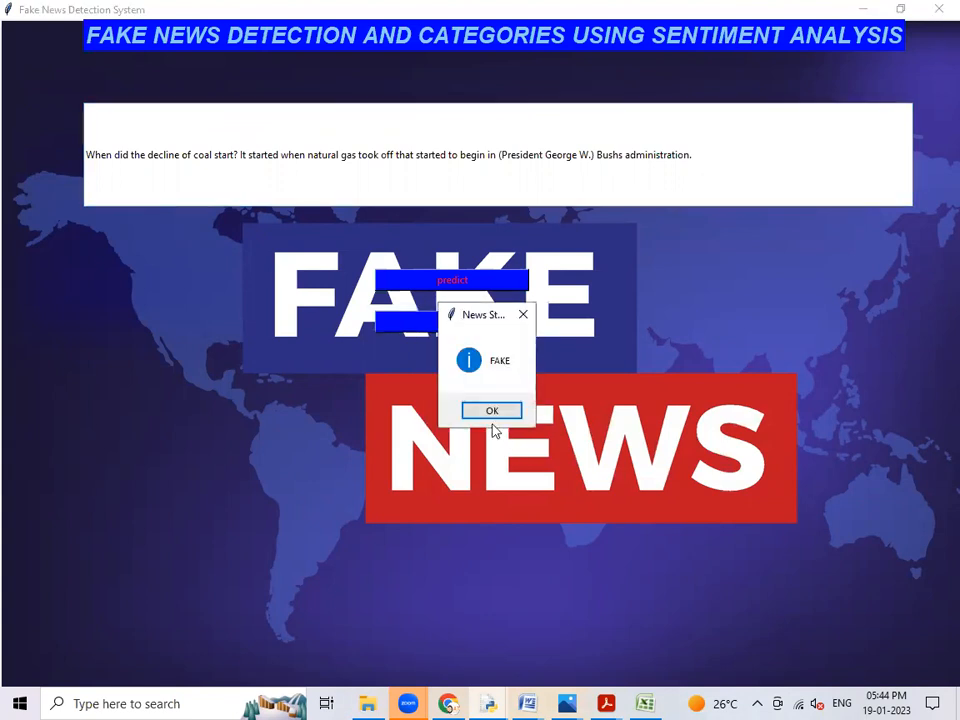
{"action": "left_click", "coordinate": [492, 410]}
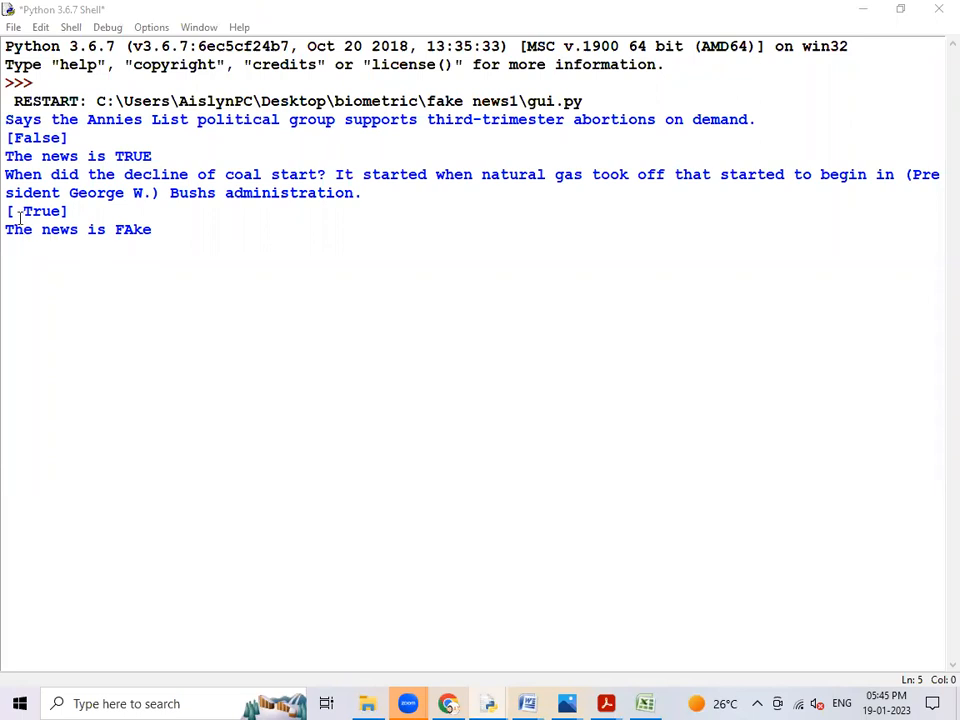
Review the shell output listing Annies List as TRUE and coal decline as FAke.
{"action": "double_click", "coordinate": [40, 212]}
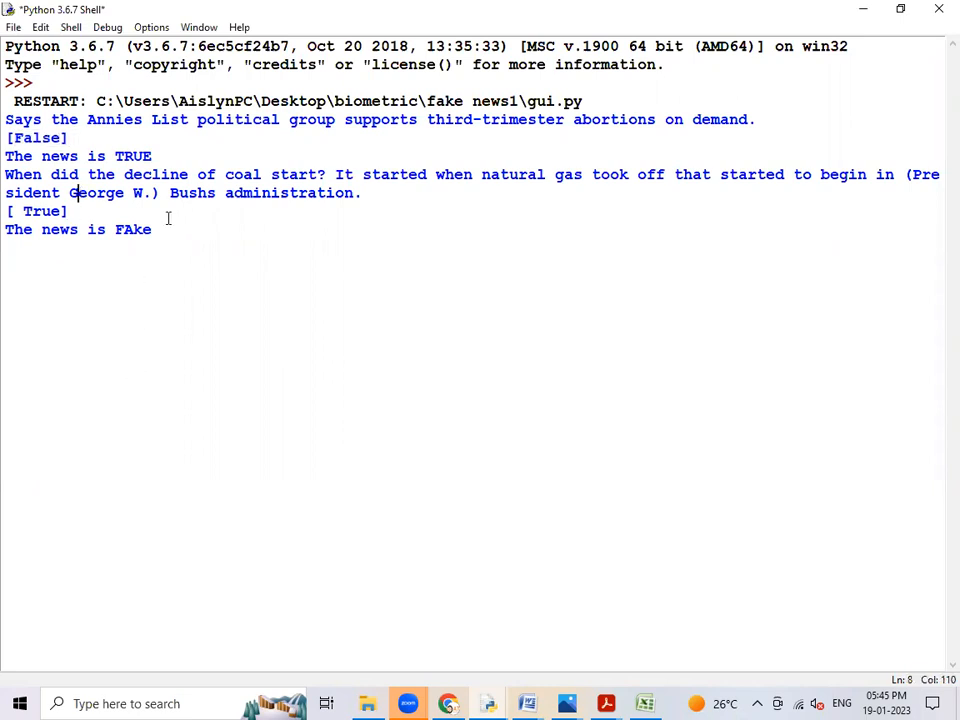
{"action": "mouse_move", "coordinate": [568, 240]}
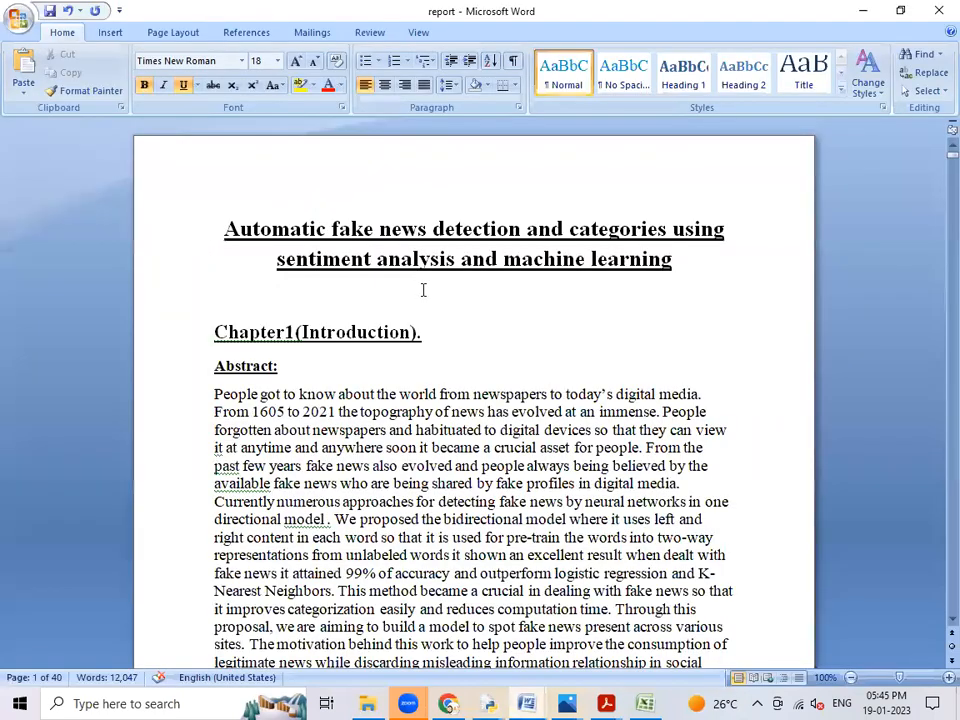
{"action": "mouse_move", "coordinate": [410, 304]}
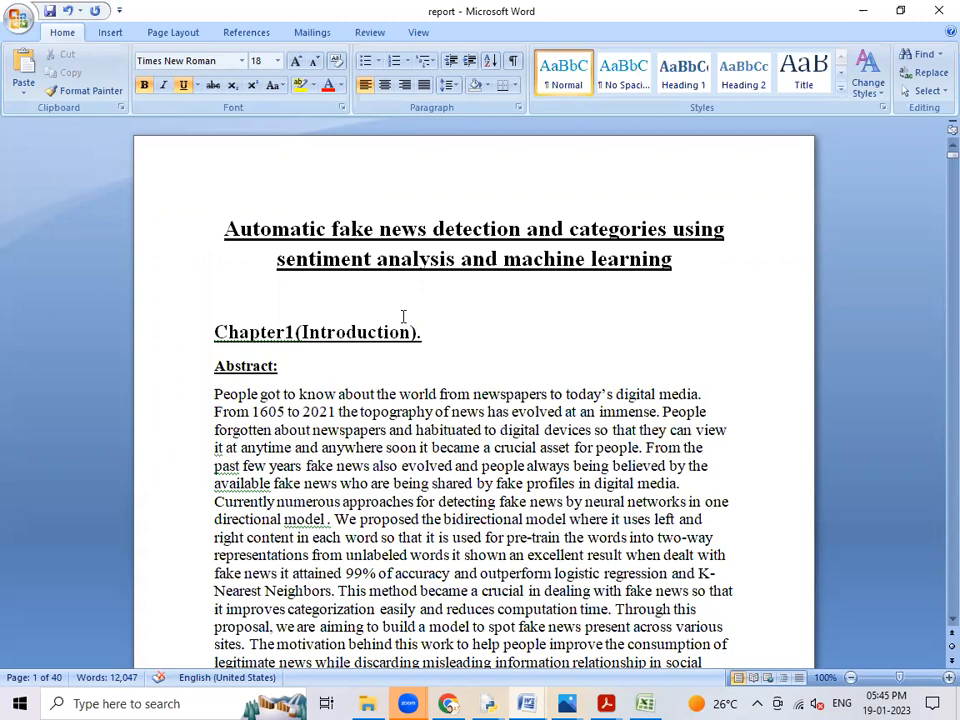
{"action": "mouse_move", "coordinate": [412, 388]}
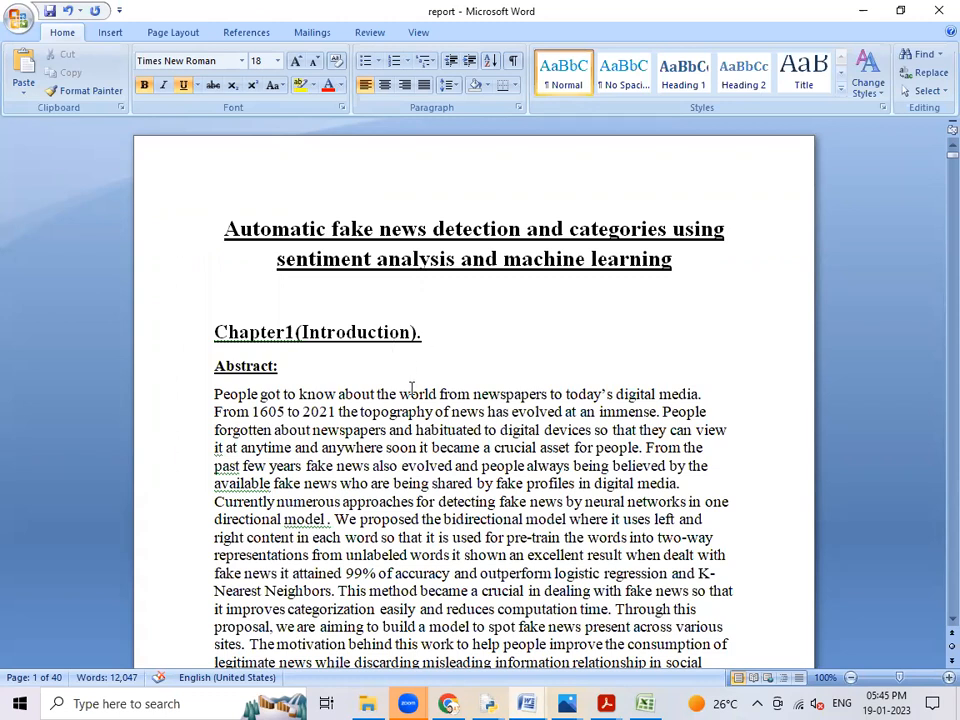